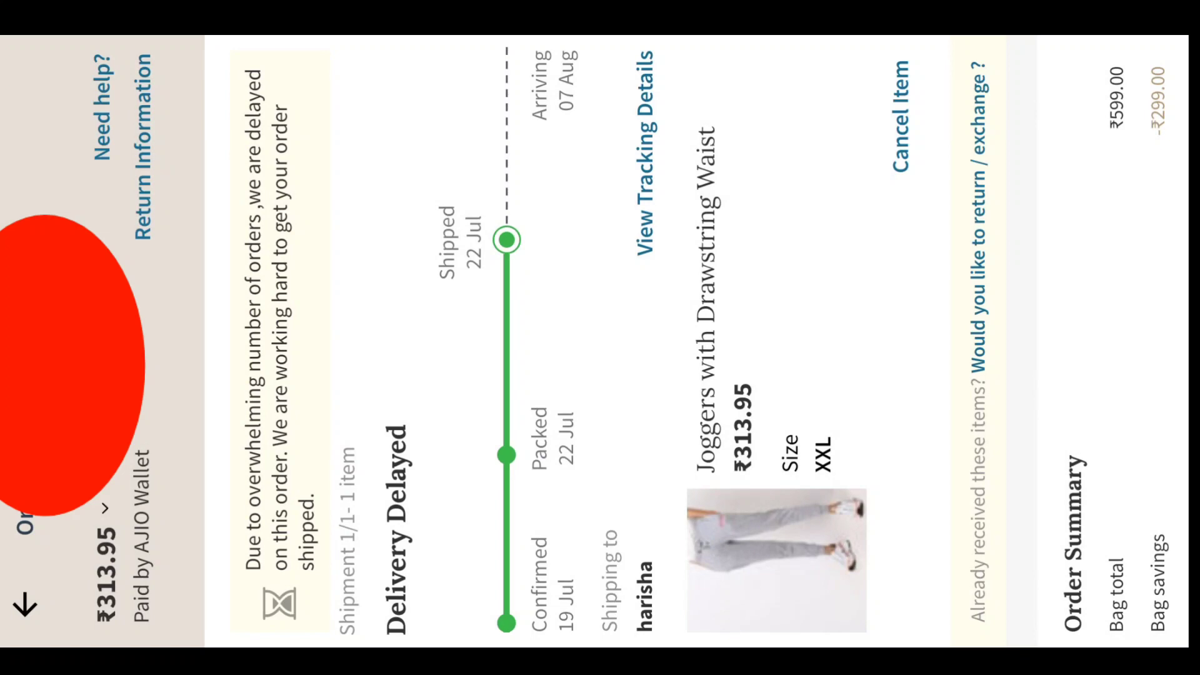
Step: Scroll the order details down to reach Need help? for the delayed Joggers order
scroll("down", 3)
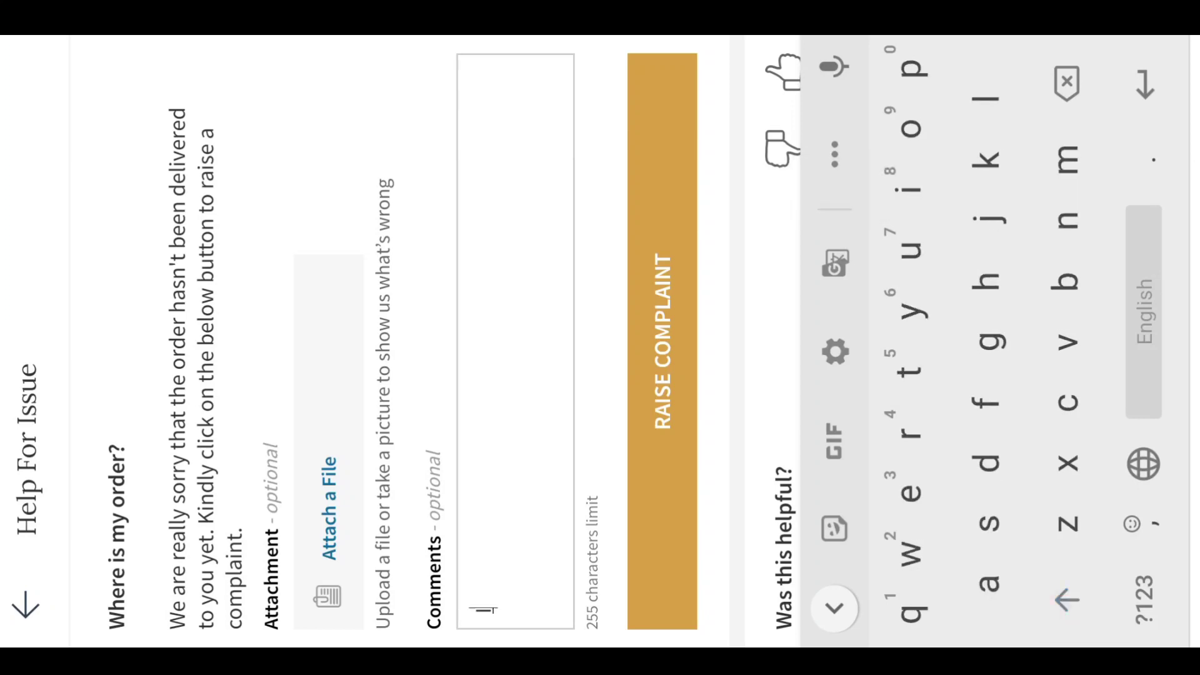
Step: Comment "I didn't" that the order hasn't arrived and raise the complaint, getting a ticket ID notice
type("I didn't get my order ye")
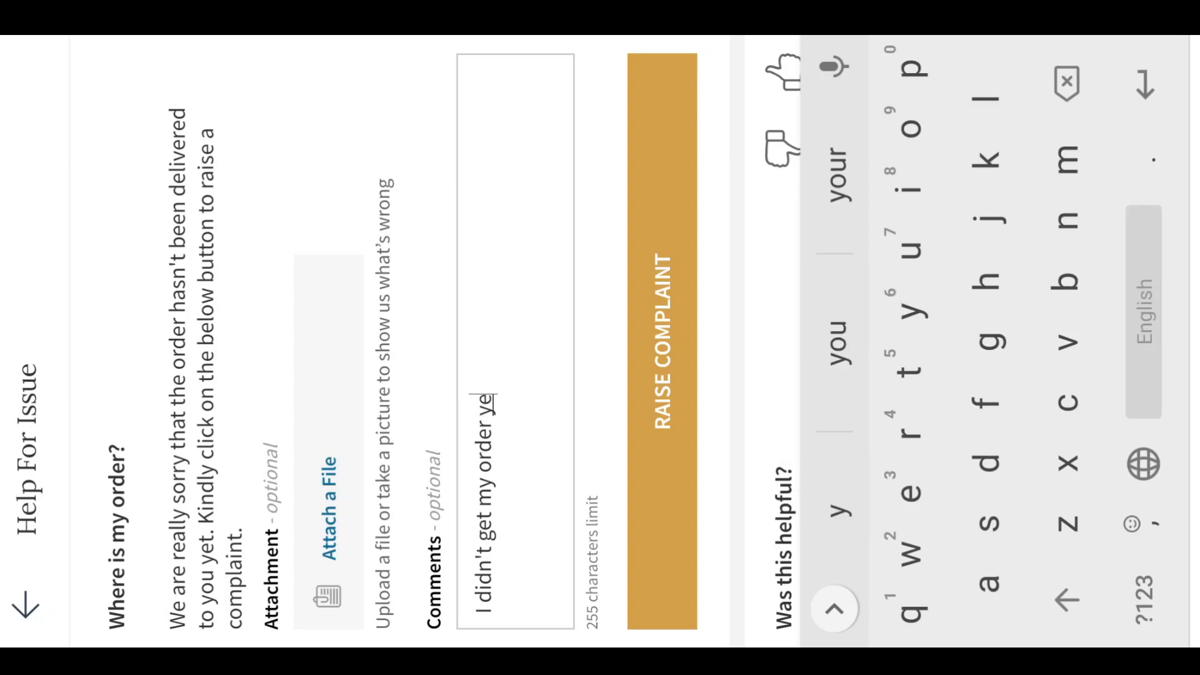
type("t")
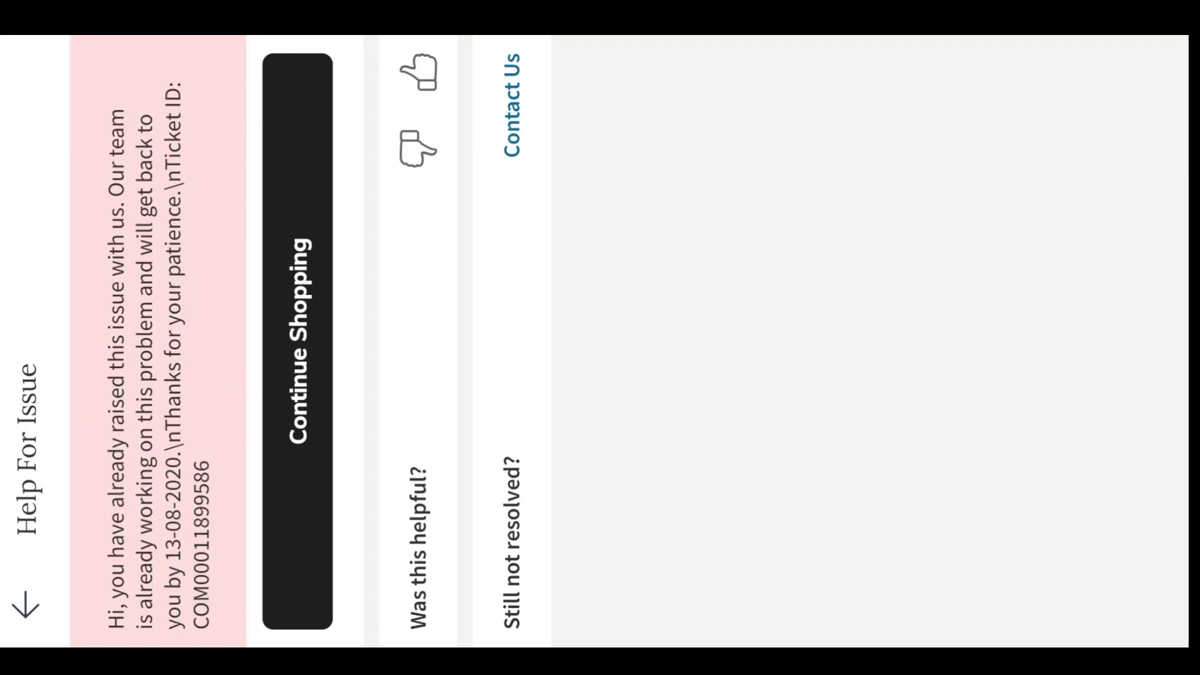
Step: Rate the ticket response thumbs-down and return to the delayed order's details page
left_click(418, 149)
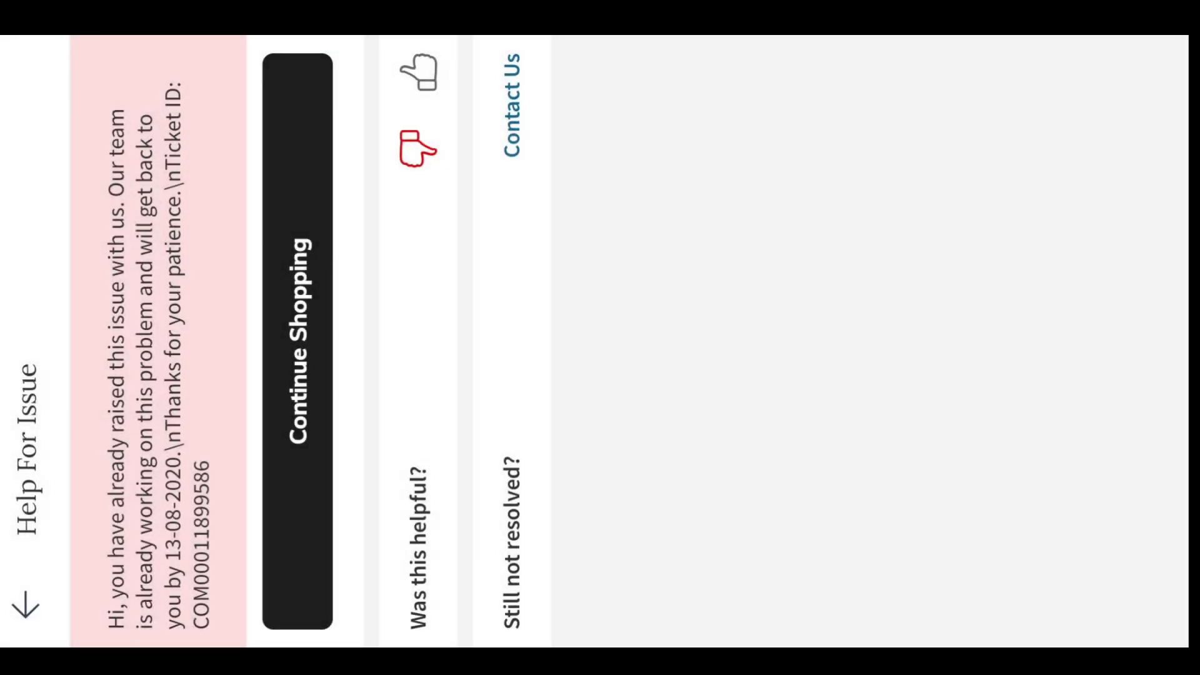
left_click(45, 601)
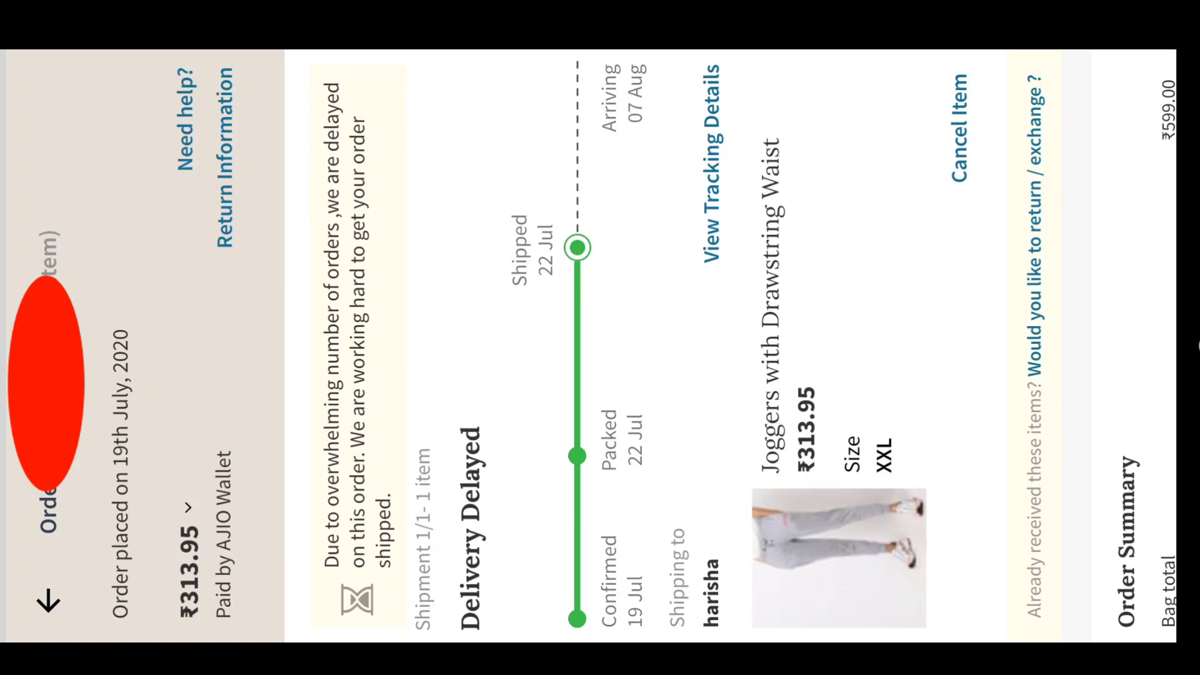
Step: Scroll the order page down to reach Need help? and reopen the delivery-issue form
scroll("down", 3)
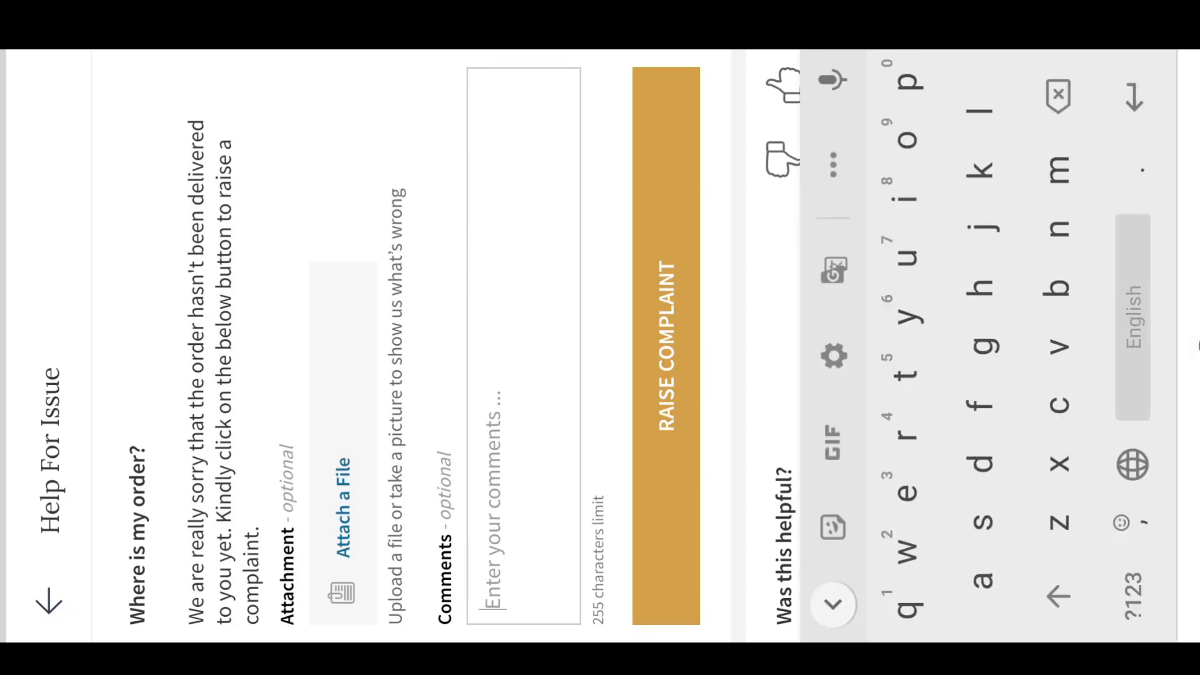
Step: Fill the complaint comments with "I didn't get my order yet"
type("I didn't get my order yet")
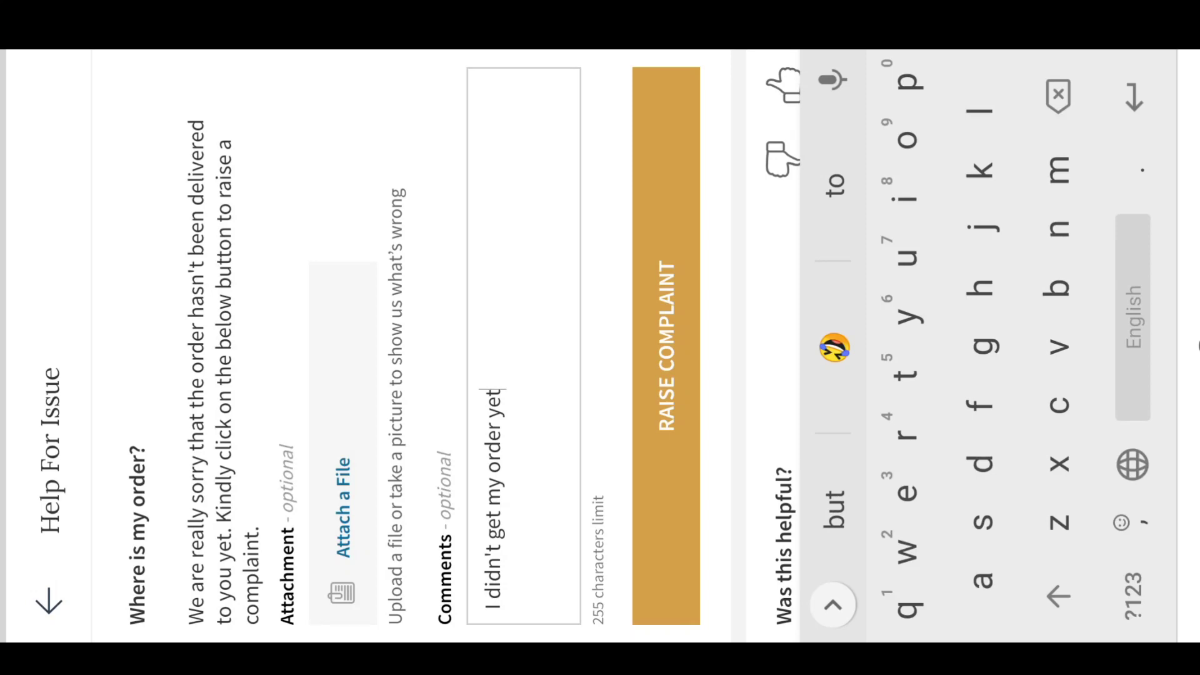
Step: Raise the complaint again, get the already-raised ticket notice, and reach the call-back request form
left_click(663, 349)
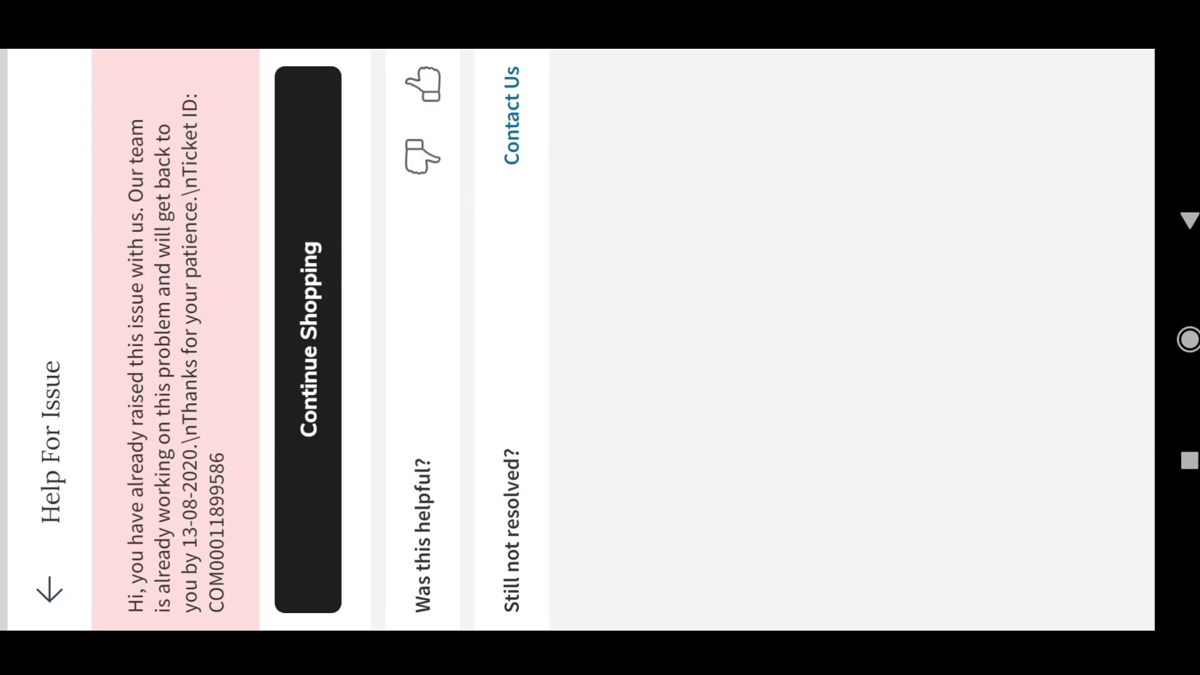
left_click(510, 107)
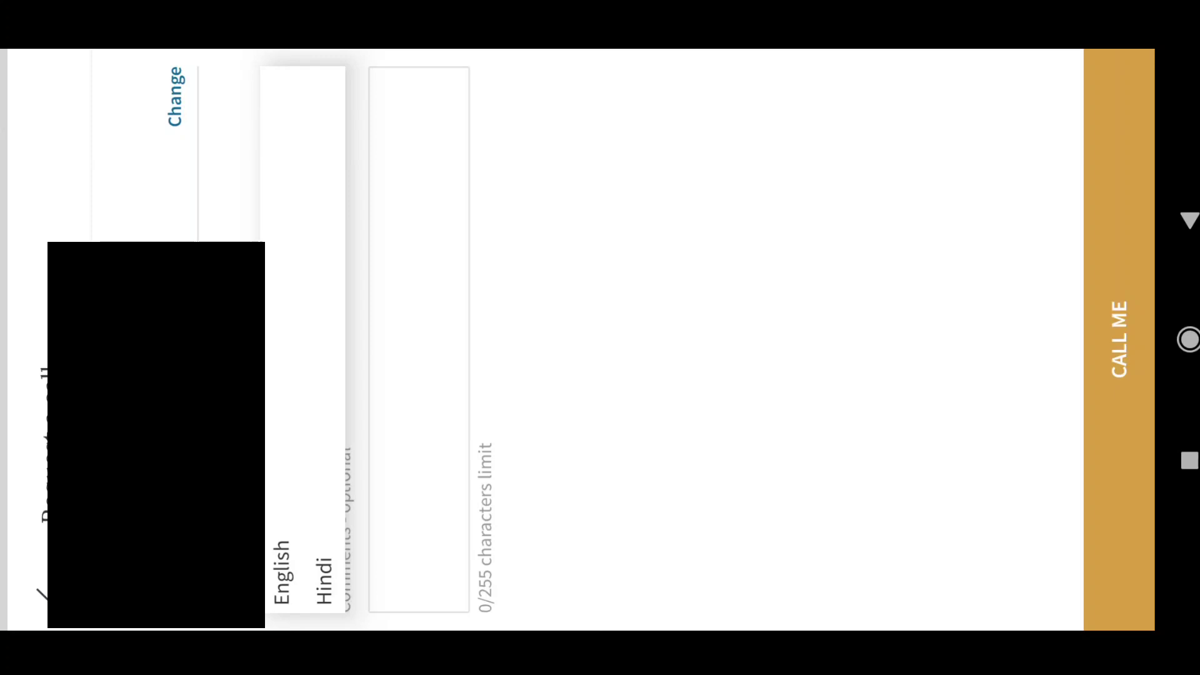
Step: Write the English call-back comment "I didnt get my order yet", accepting the word correction
type("I didntg")
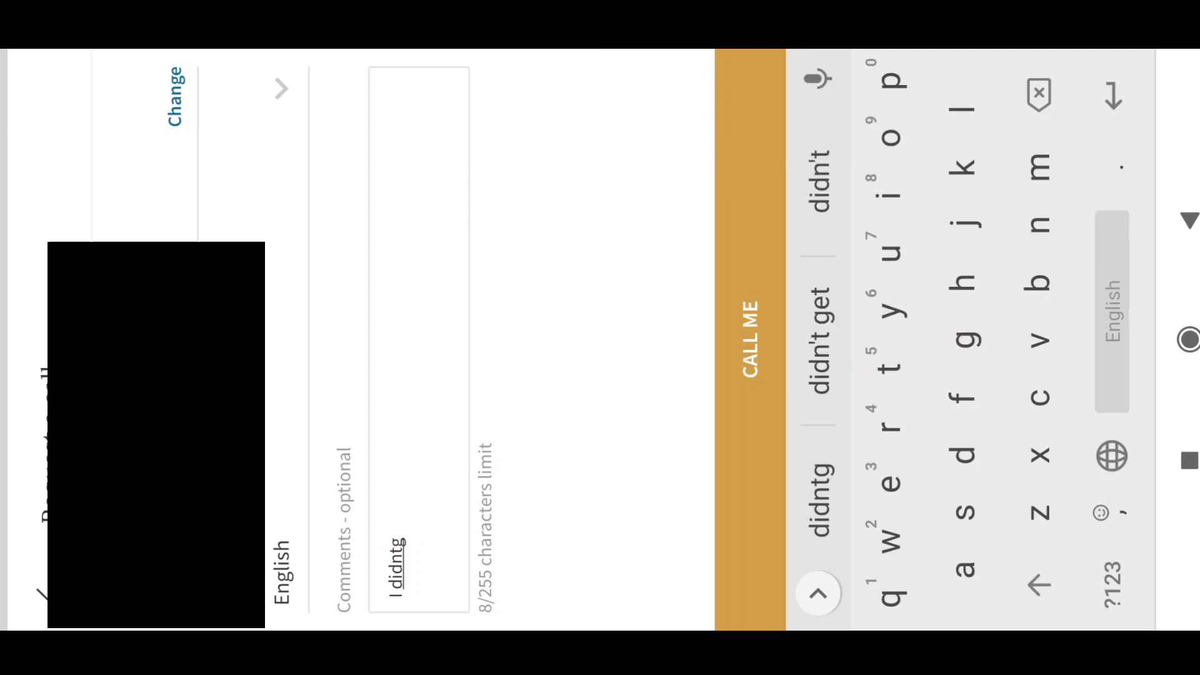
left_click(816, 318)
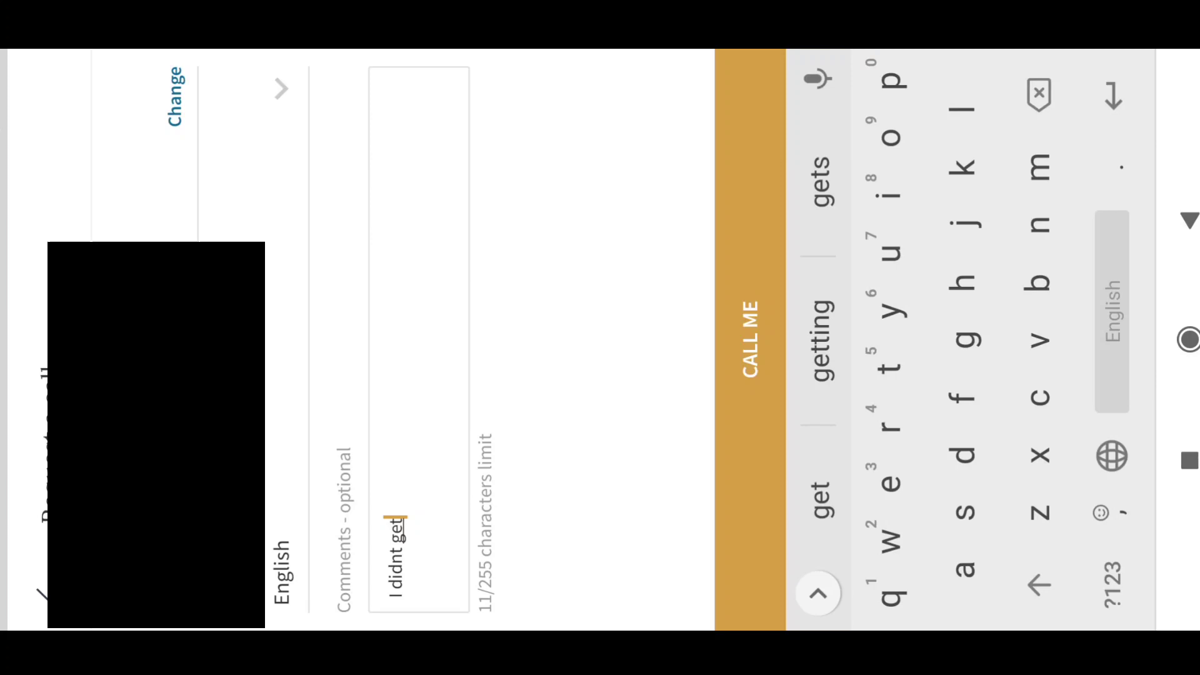
type("my order yet")
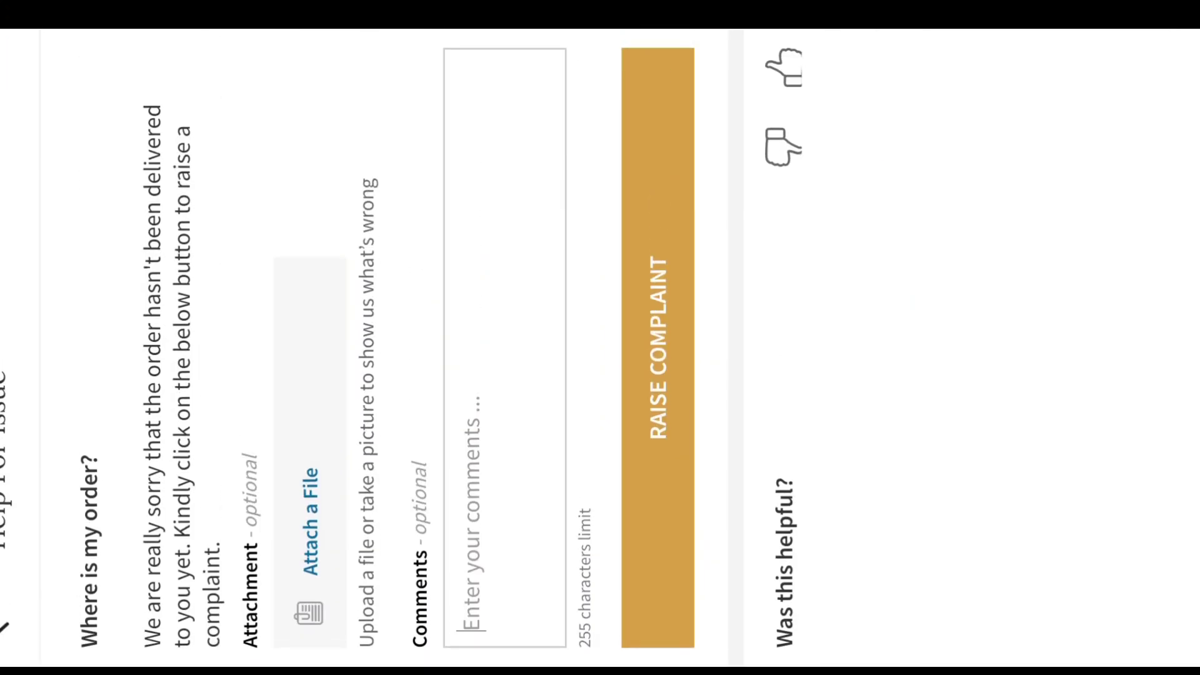
Step: Start the complaint comment with "when" on the Where is my order? form
type("when")
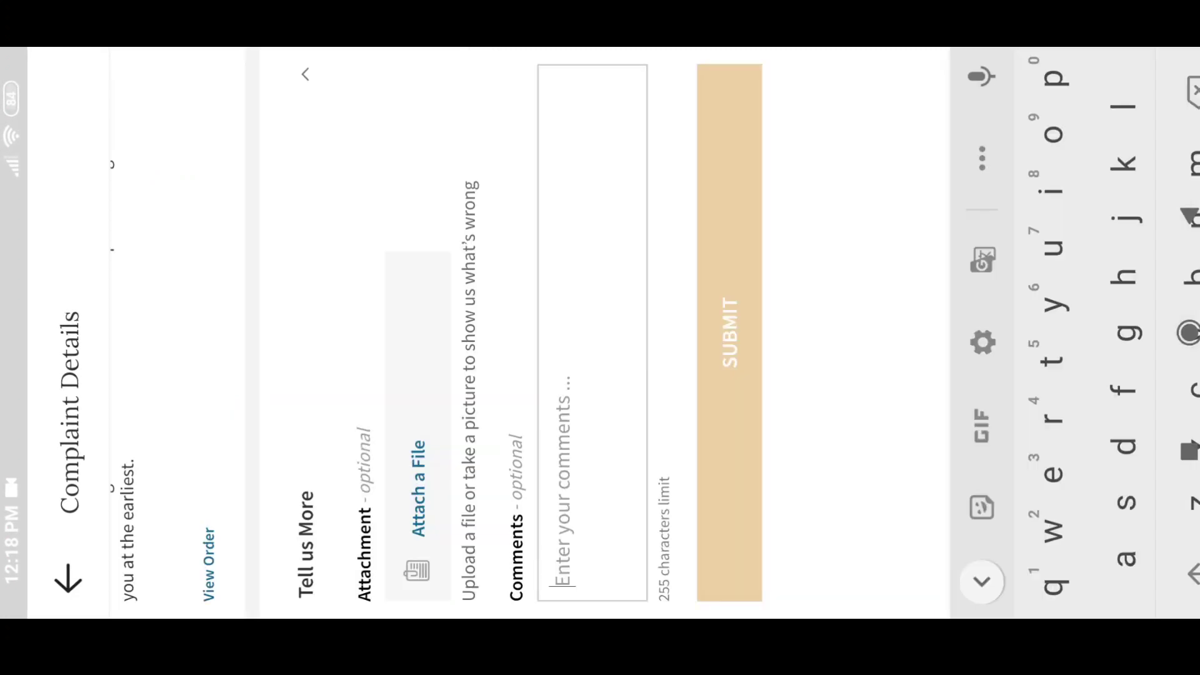
Step: Comment asking when the refund will come, then scroll Customer Care's Recent Issues toward the FAQs
type("when will I get")
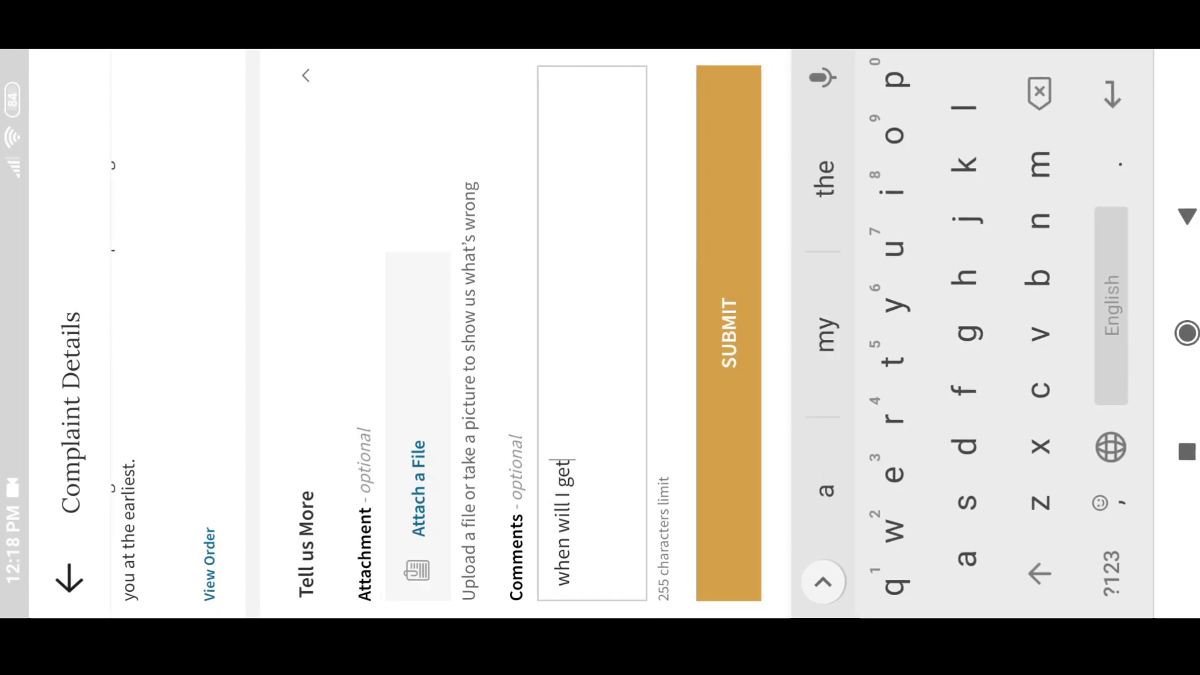
type("my refund respond")
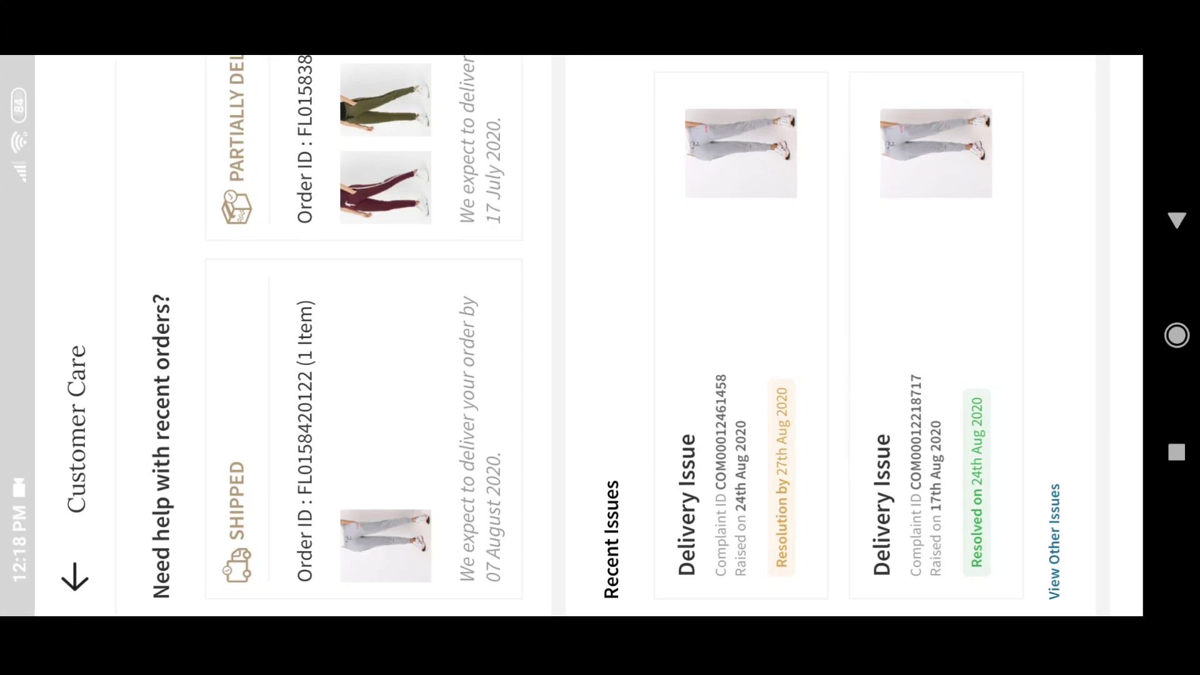
scroll("down", 3)
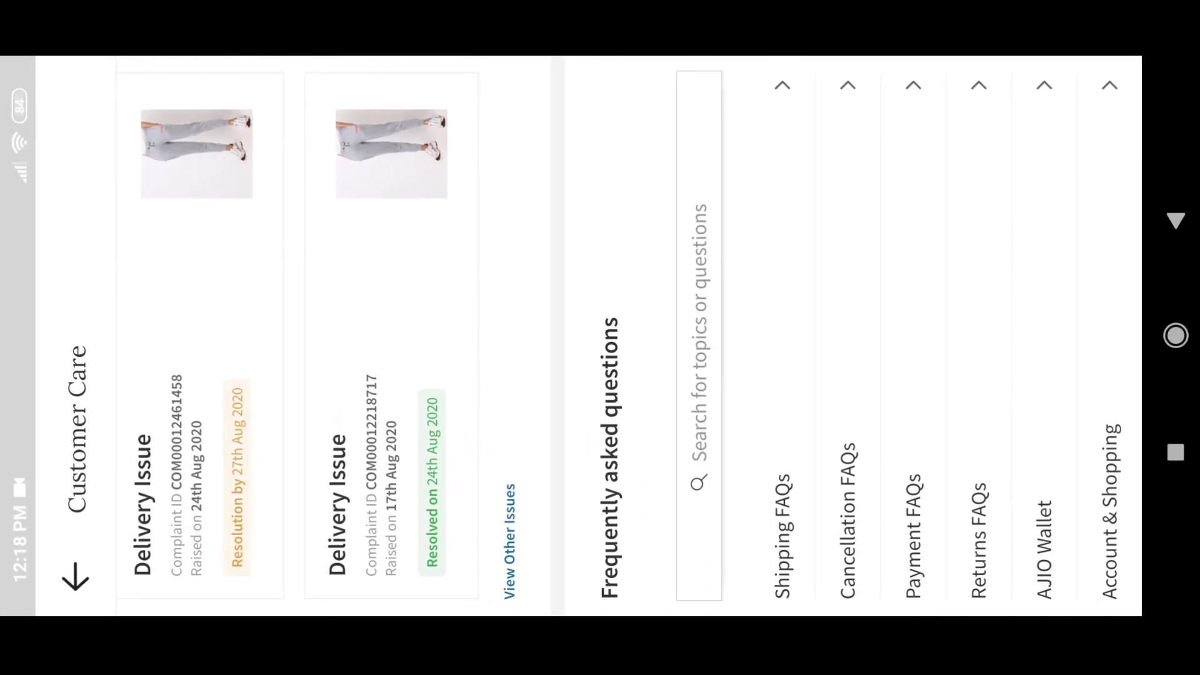